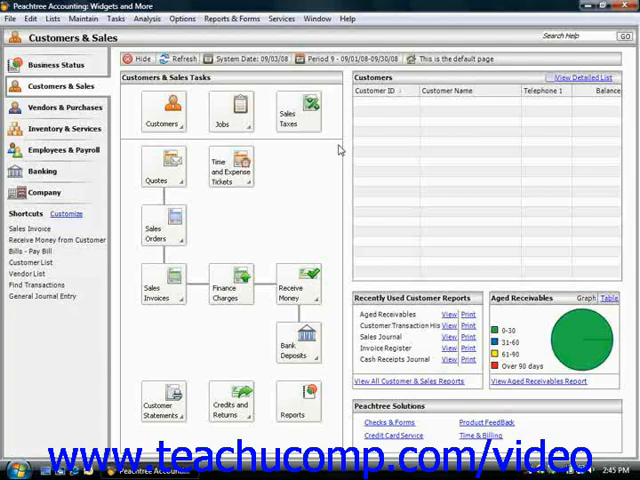
mouse_move(312, 184)
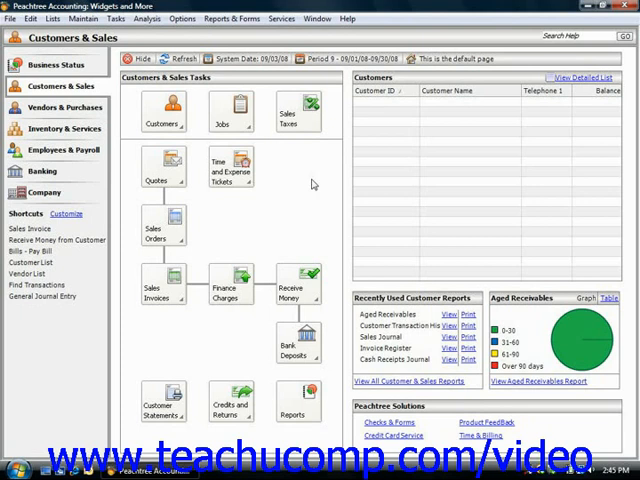
mouse_move(232, 136)
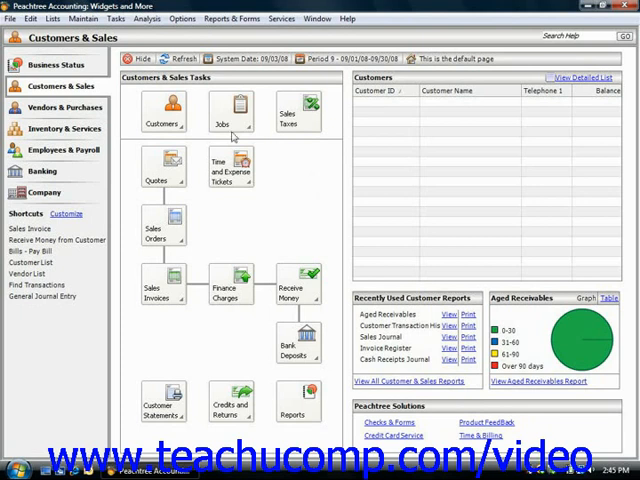
- Reach the Statement/Invoices Defaults window through Maintain > Default Information
click(86, 18)
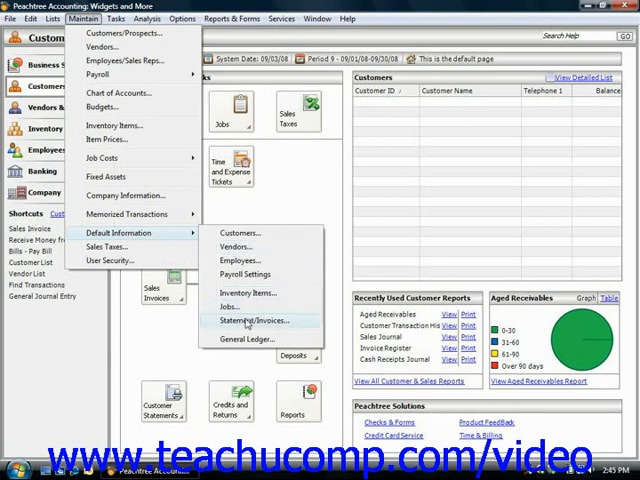
click(254, 320)
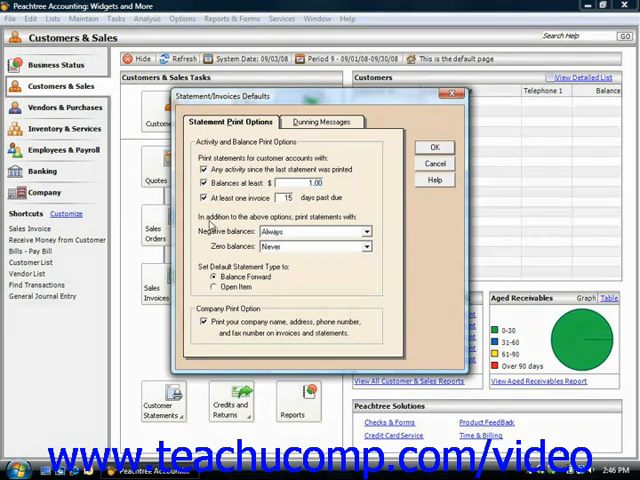
mouse_move(316, 238)
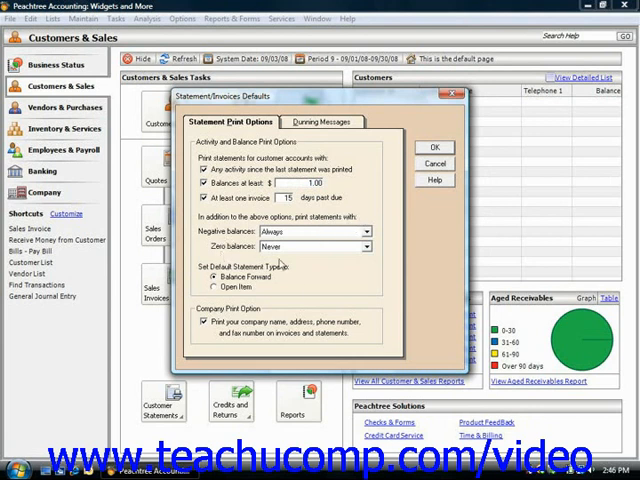
mouse_move(236, 322)
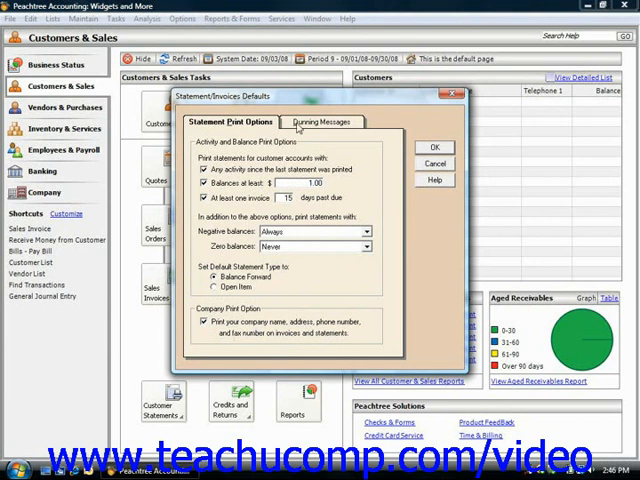
click(320, 120)
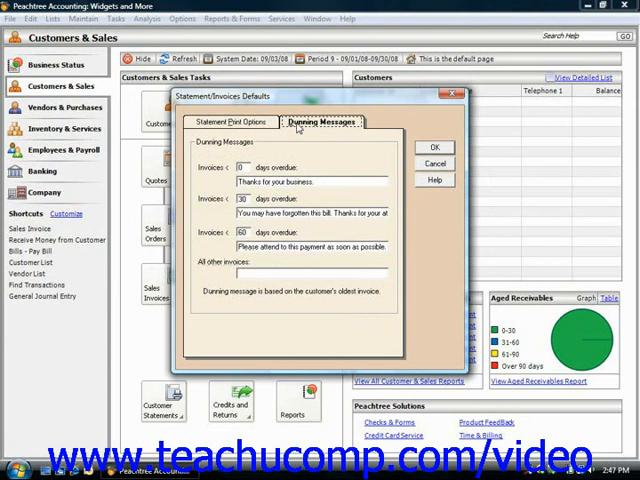
mouse_move(252, 156)
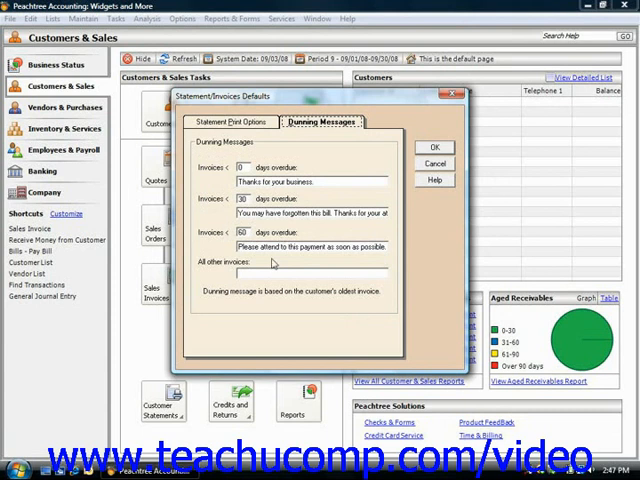
mouse_move(292, 152)
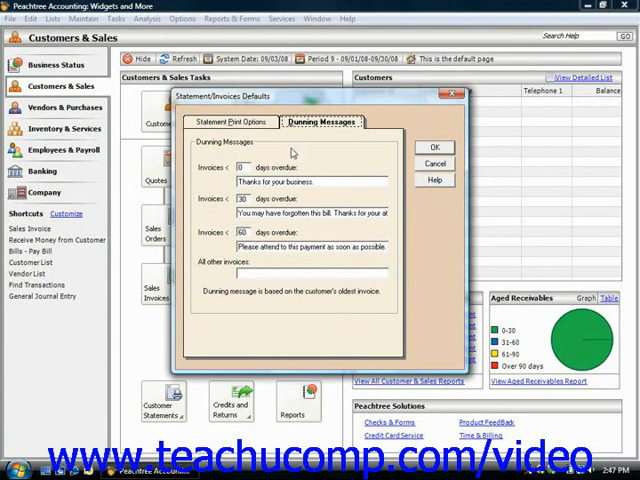
click(228, 120)
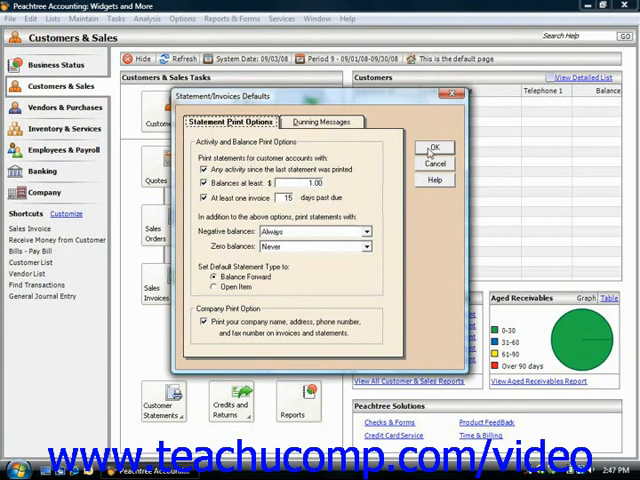